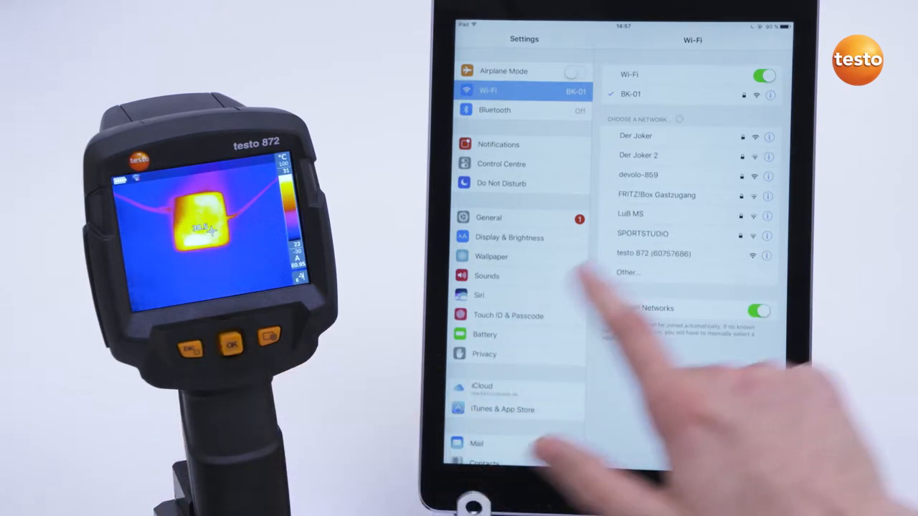
# Join the testo 872 camera's Wi-Fi network and return to the home screen.
pyautogui.click(653, 253)
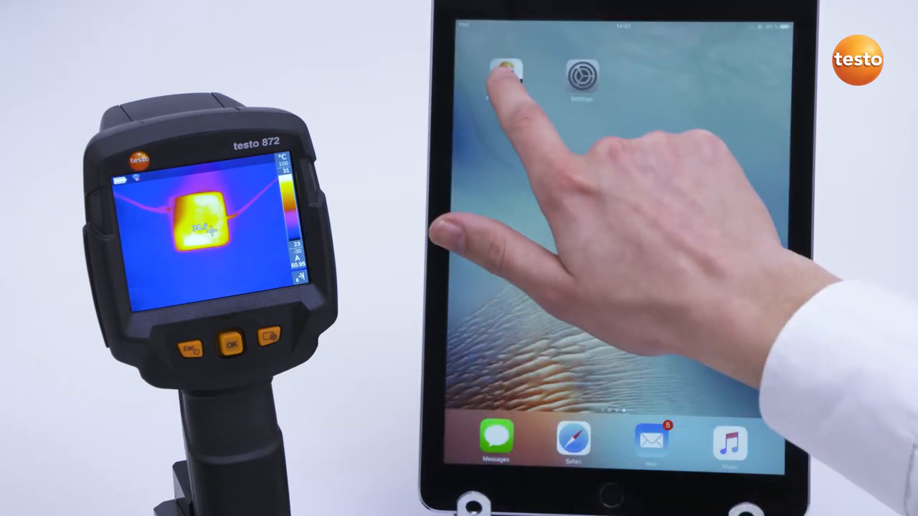
# Launch the testo Thermography App and view the testo 872's live thermal image in Remote mode.
pyautogui.click(506, 72)
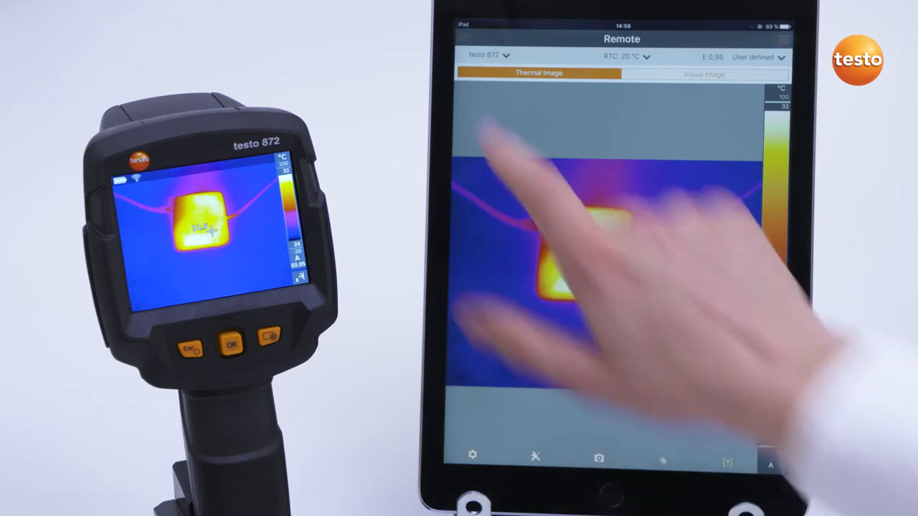
pyautogui.click(617, 259)
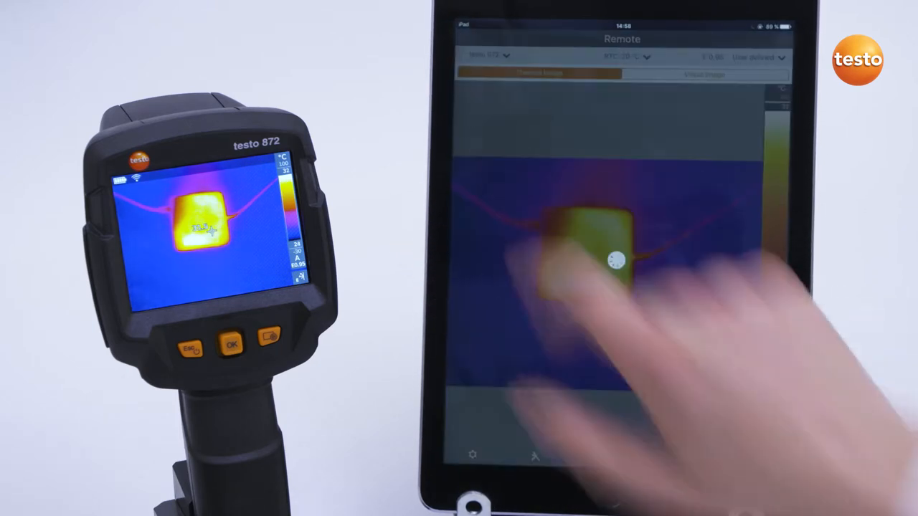